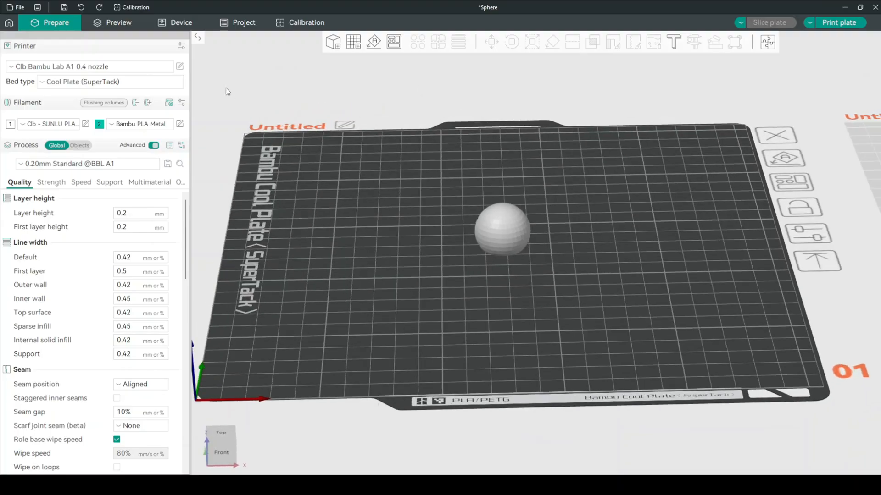
- Review the sphere's sliced preview and return to plate preparation
{"action": "left_click", "coordinate": [118, 22]}
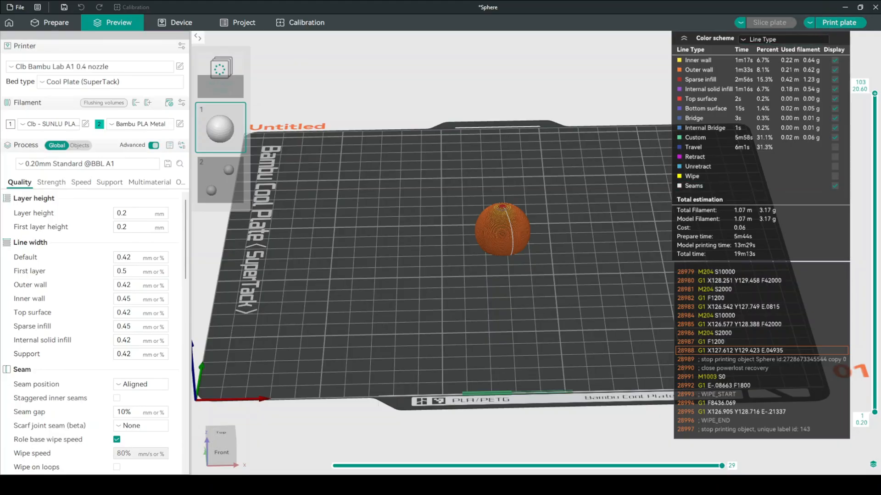
{"action": "left_click", "coordinate": [55, 22]}
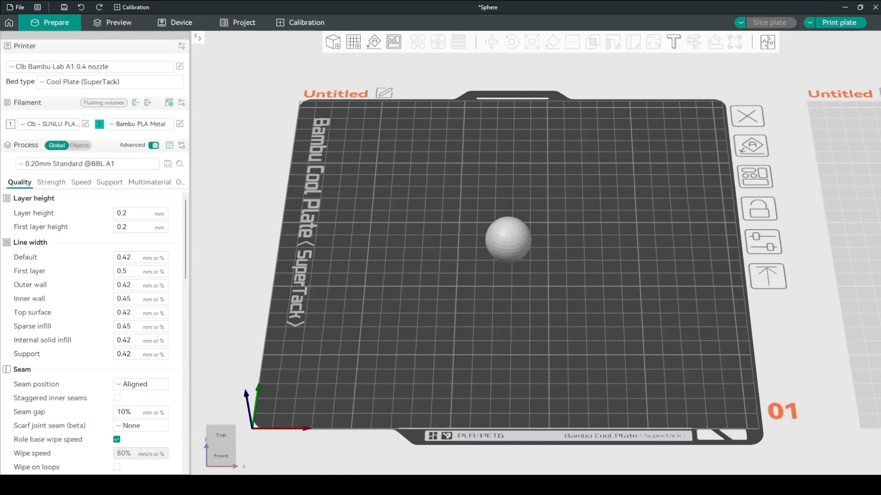
- Generate adaptive variable layer heights for the sphere at quality/speed 0.00
{"action": "left_click", "coordinate": [507, 242]}
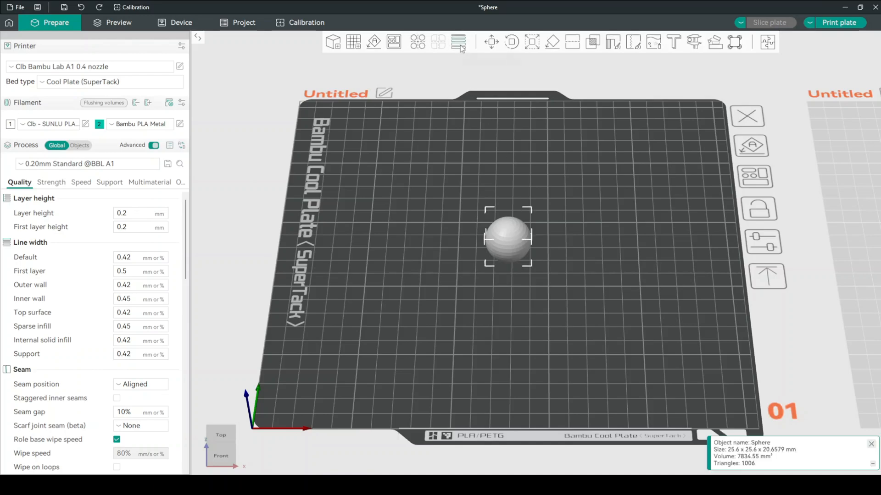
{"action": "mouse_move", "coordinate": [458, 42]}
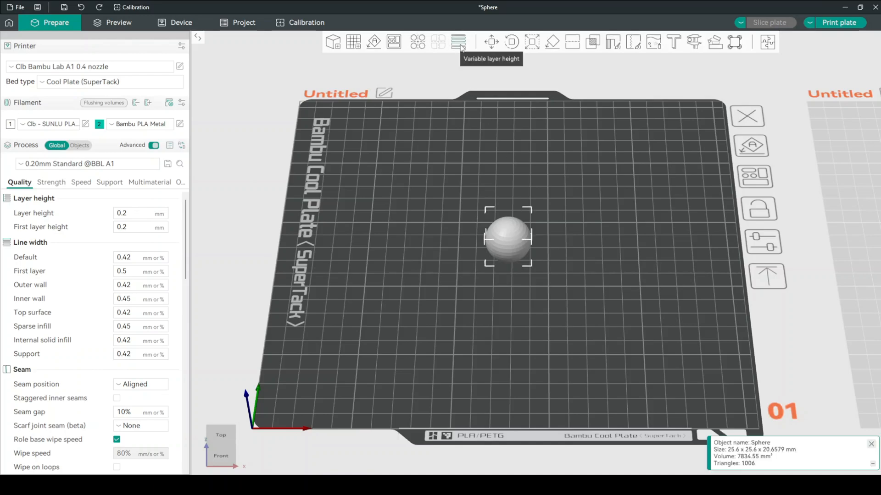
{"action": "left_click", "coordinate": [458, 43]}
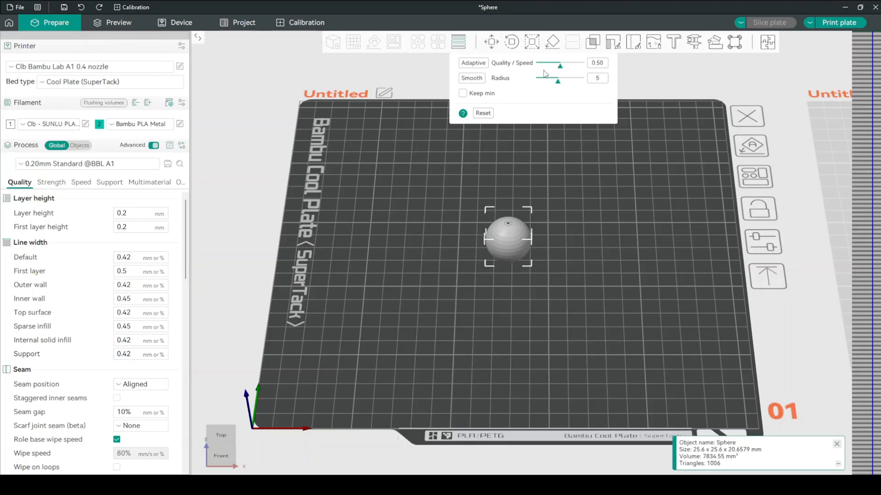
{"action": "mouse_move", "coordinate": [574, 89]}
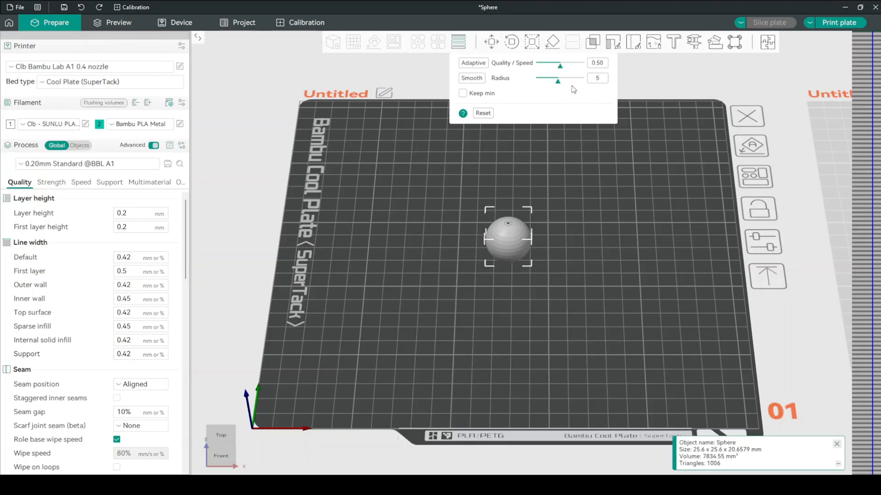
{"action": "mouse_move", "coordinate": [478, 88]}
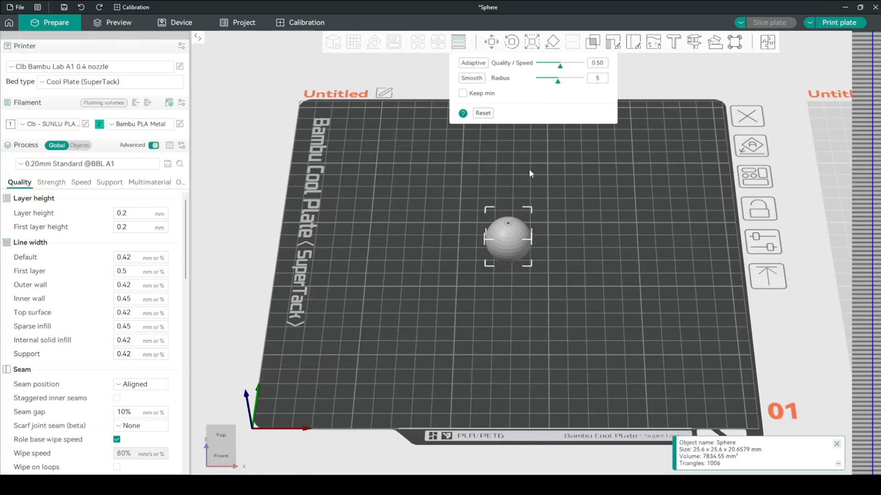
{"action": "mouse_move", "coordinate": [554, 230]}
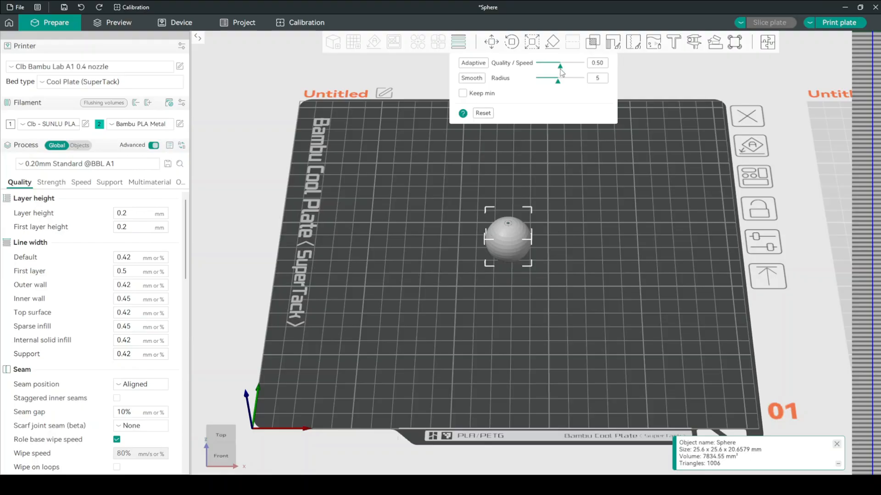
{"action": "left_click_drag", "start_coordinate": [559, 68], "coordinate": [538, 68]}
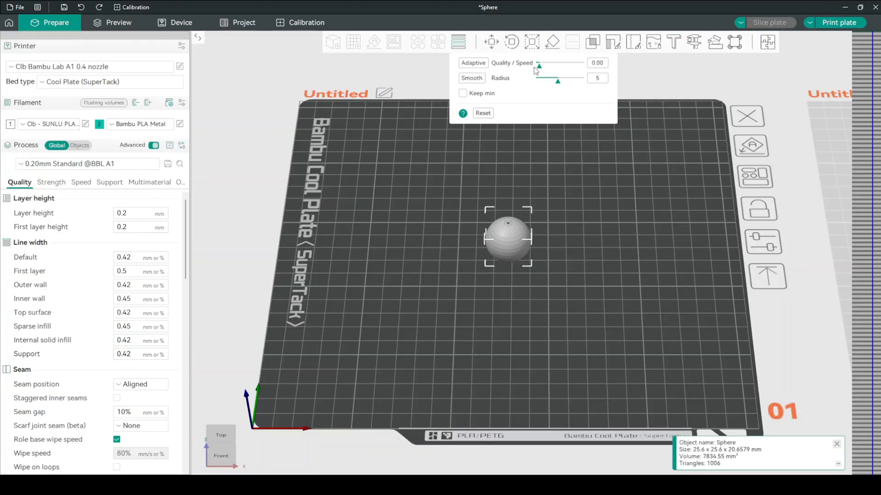
{"action": "left_click", "coordinate": [474, 62]}
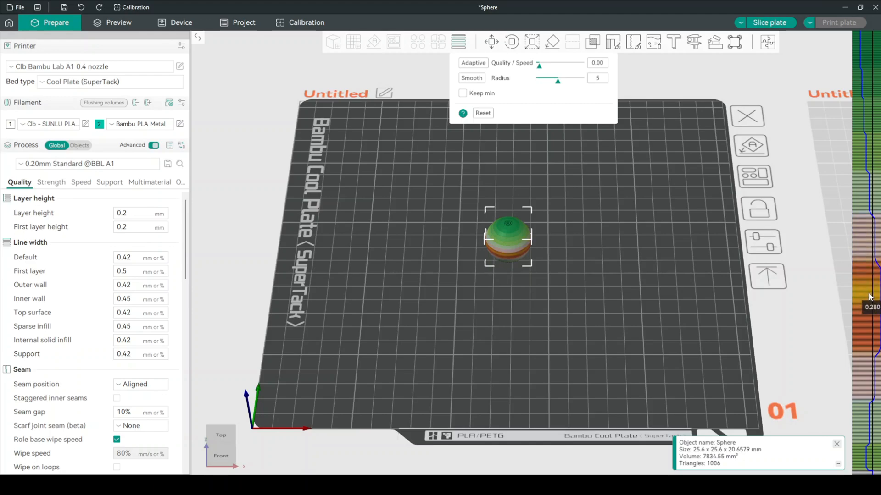
{"action": "mouse_move", "coordinate": [865, 296]}
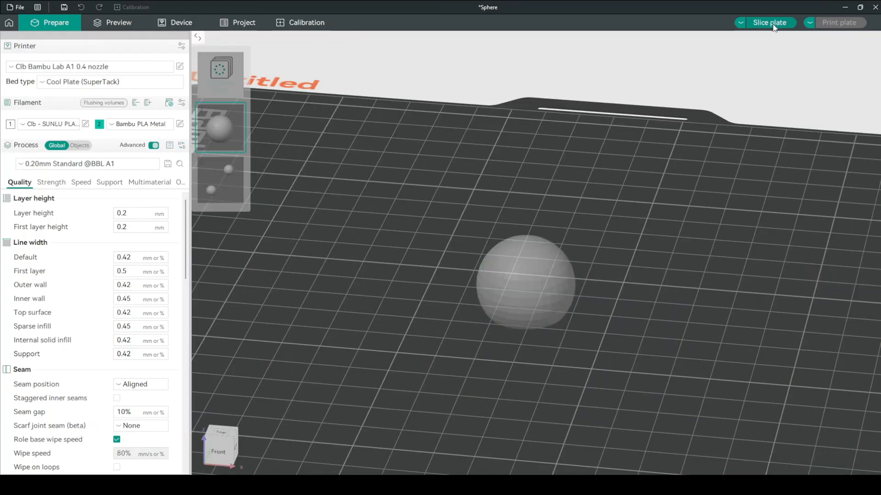
- Slice the plate, check the 22m29s estimate, and return to preparation
{"action": "left_click", "coordinate": [768, 22]}
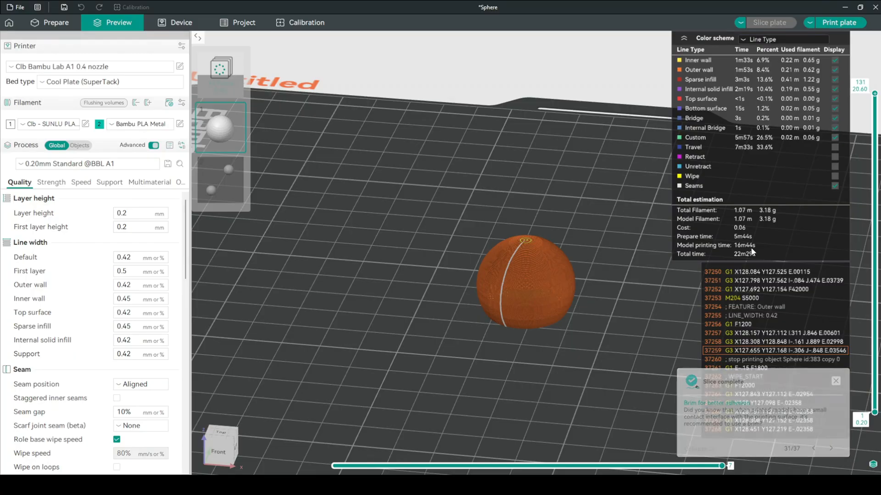
{"action": "left_click", "coordinate": [835, 381]}
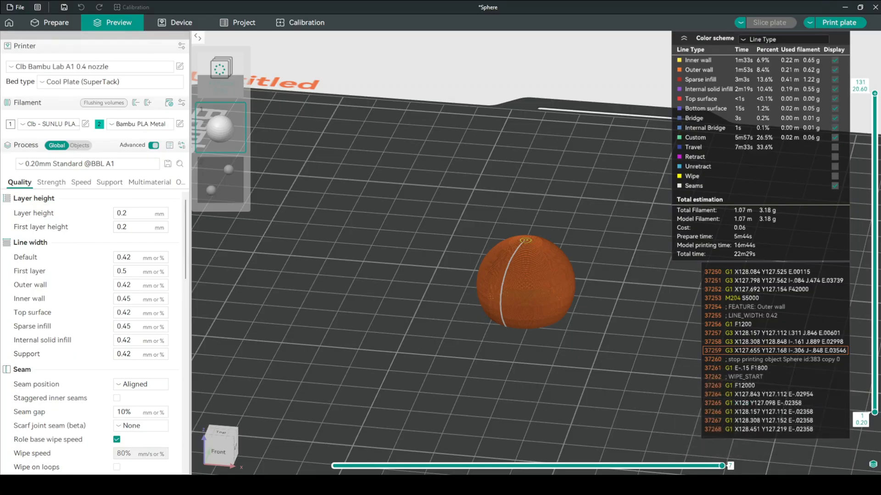
{"action": "left_click", "coordinate": [55, 22]}
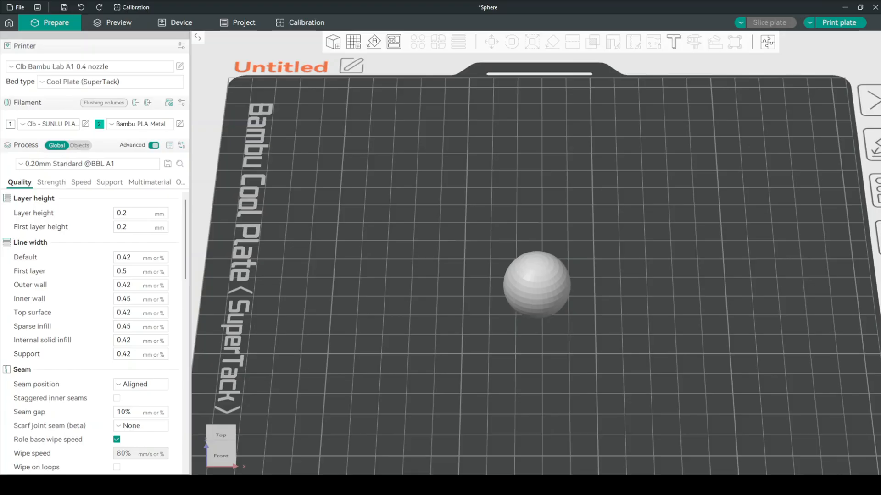
- Regenerate the sphere's adaptive layer heights at quality/speed 1.00 and slice the plate
{"action": "left_click", "coordinate": [536, 293]}
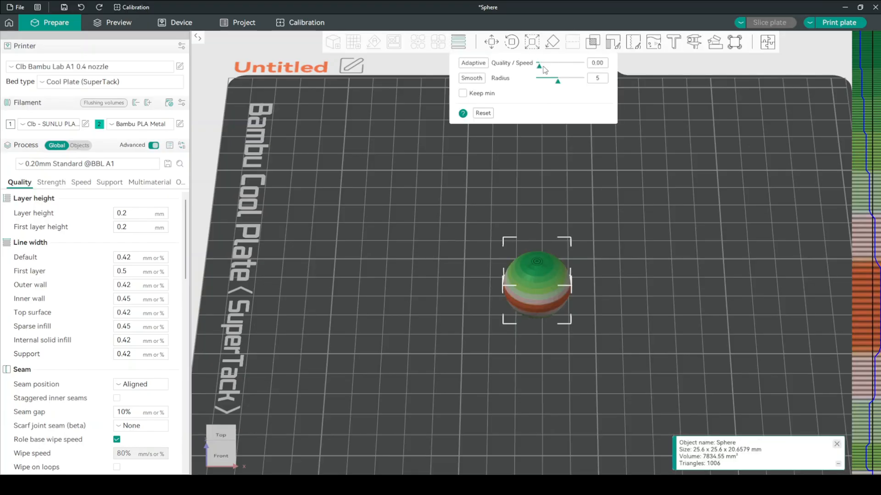
{"action": "left_click_drag", "start_coordinate": [539, 66], "coordinate": [580, 66]}
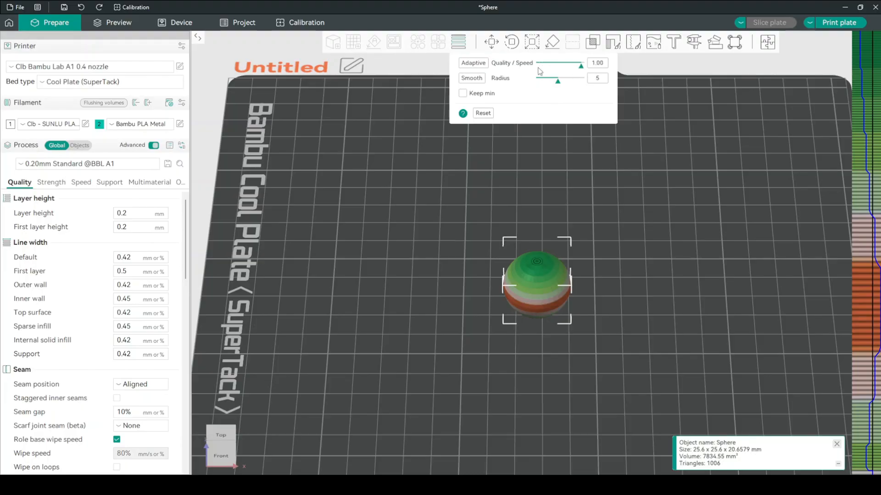
{"action": "left_click", "coordinate": [474, 62]}
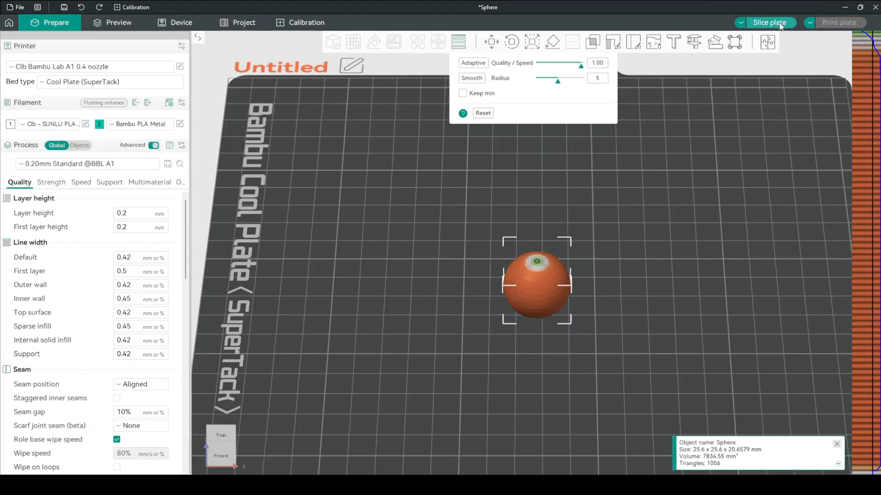
{"action": "left_click", "coordinate": [770, 22]}
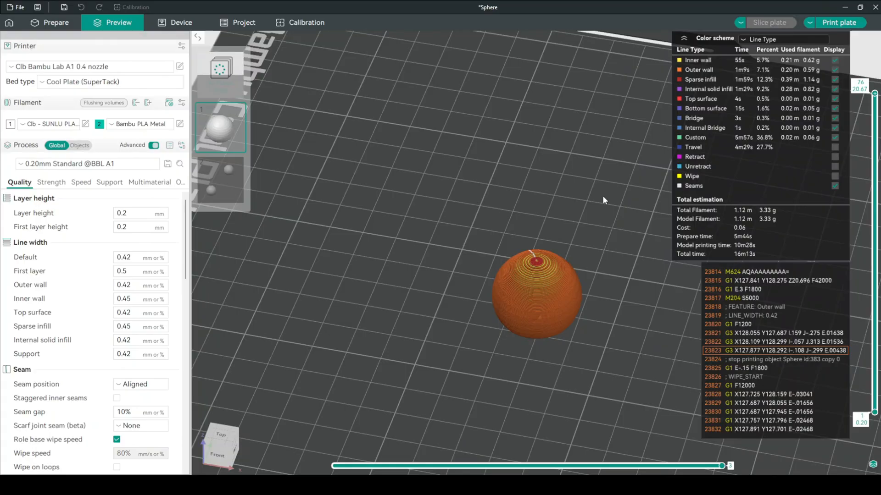
- Return from the sliced preview to the plate preparation view
{"action": "left_click", "coordinate": [55, 22]}
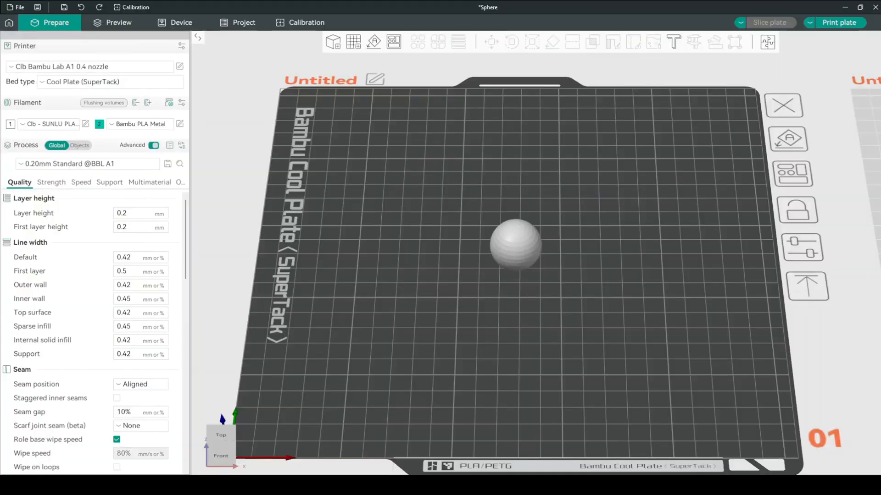
- Lower the sphere's quality/speed balance from 1.00 down to about 0.51
{"action": "left_click", "coordinate": [514, 248]}
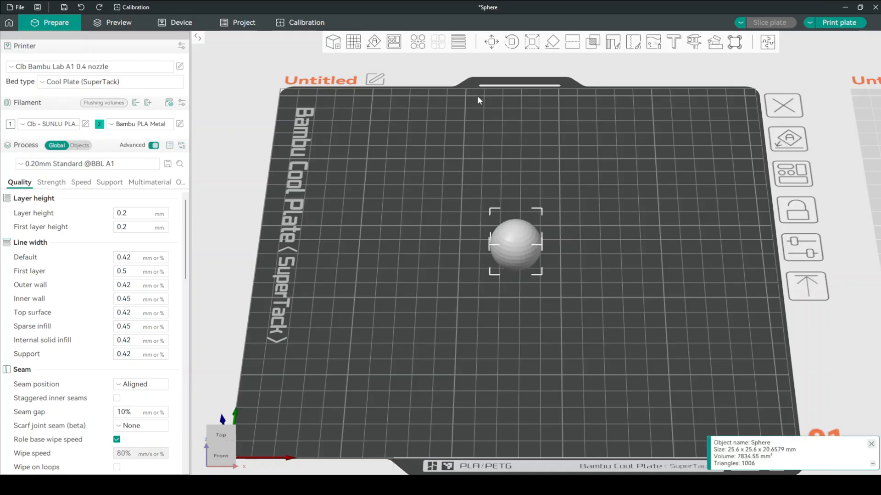
{"action": "left_click", "coordinate": [611, 41]}
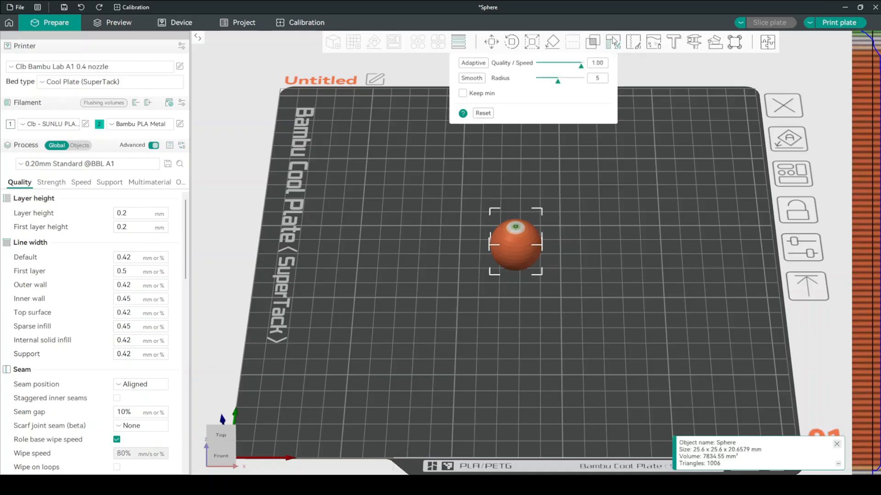
{"action": "left_click_drag", "start_coordinate": [580, 66], "coordinate": [570, 65]}
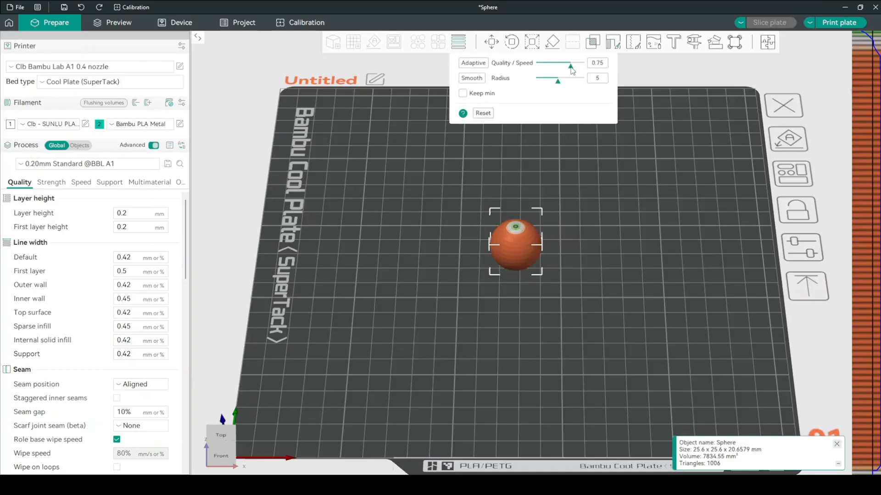
{"action": "left_click_drag", "start_coordinate": [570, 67], "coordinate": [560, 67]}
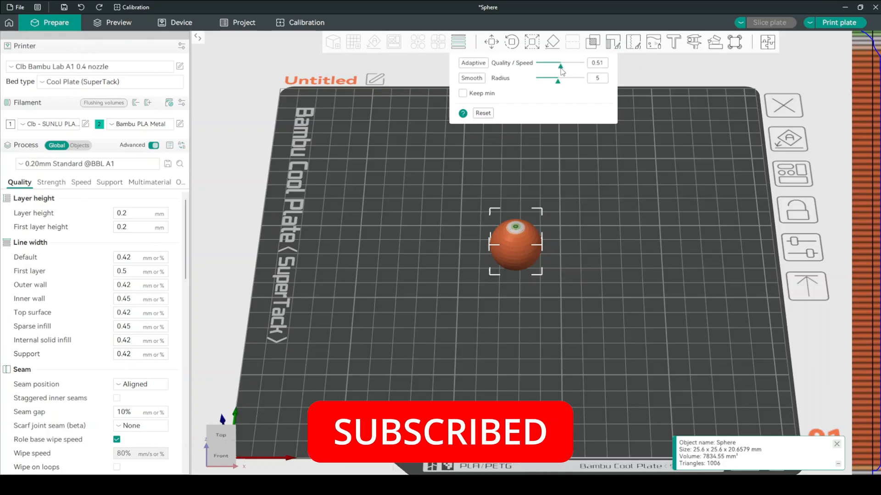
{"action": "mouse_move", "coordinate": [558, 86]}
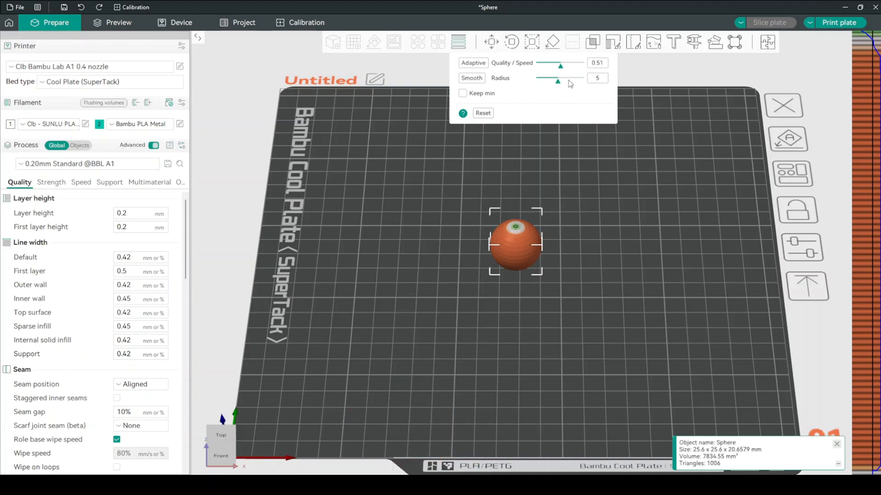
- Try smoothing radii 8 and 4, settling on a radius of 10
{"action": "left_click_drag", "start_coordinate": [557, 80], "coordinate": [580, 80]}
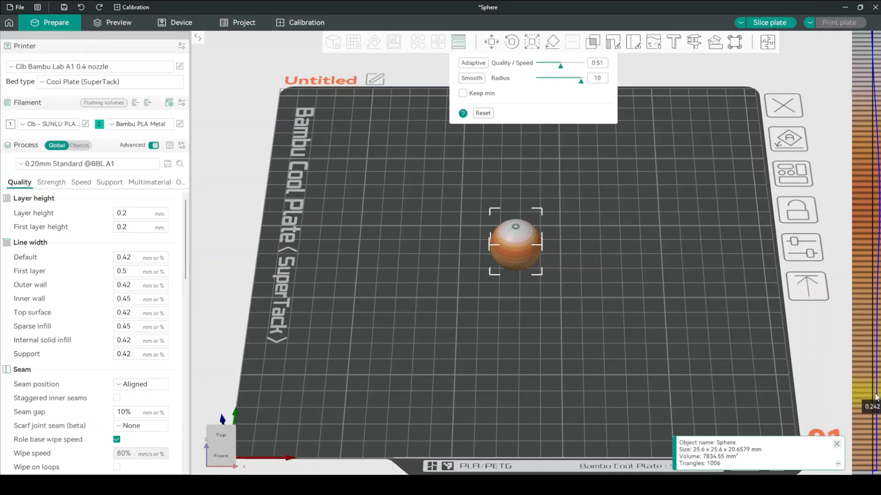
{"action": "left_click_drag", "start_coordinate": [581, 79], "coordinate": [571, 80]}
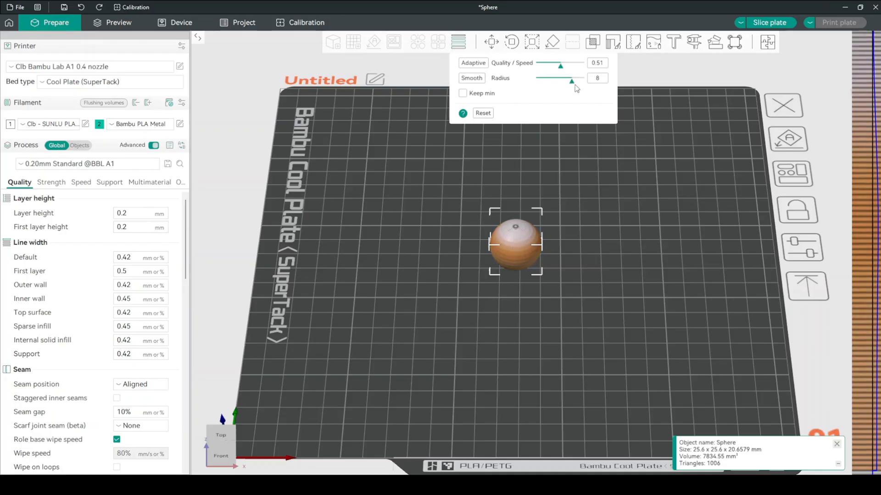
{"action": "left_click_drag", "start_coordinate": [571, 78], "coordinate": [552, 80]}
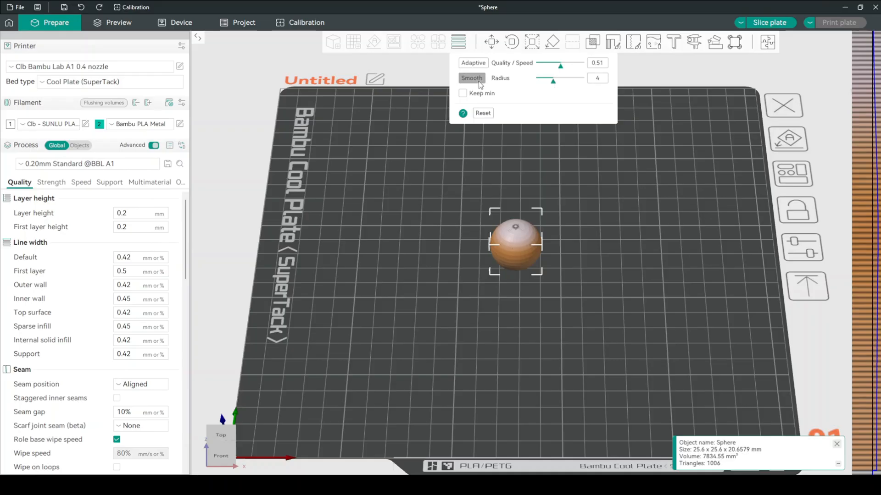
{"action": "left_click_drag", "start_coordinate": [552, 81], "coordinate": [580, 81]}
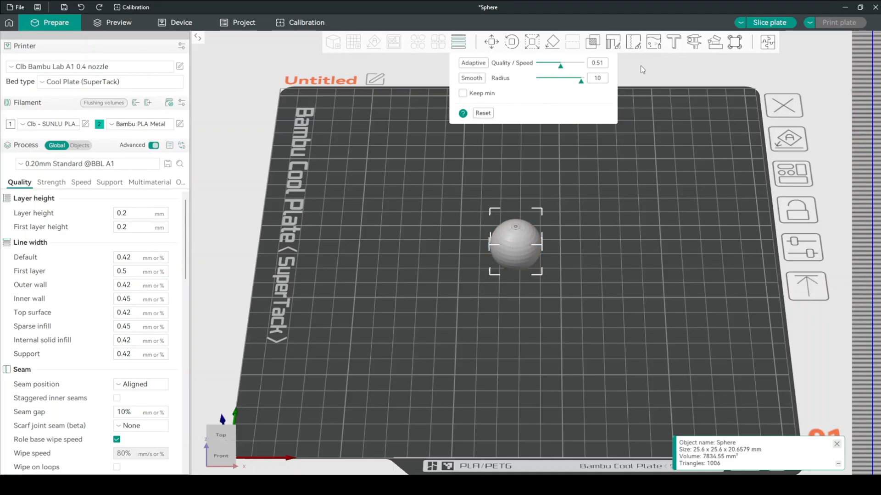
{"action": "mouse_move", "coordinate": [536, 86]}
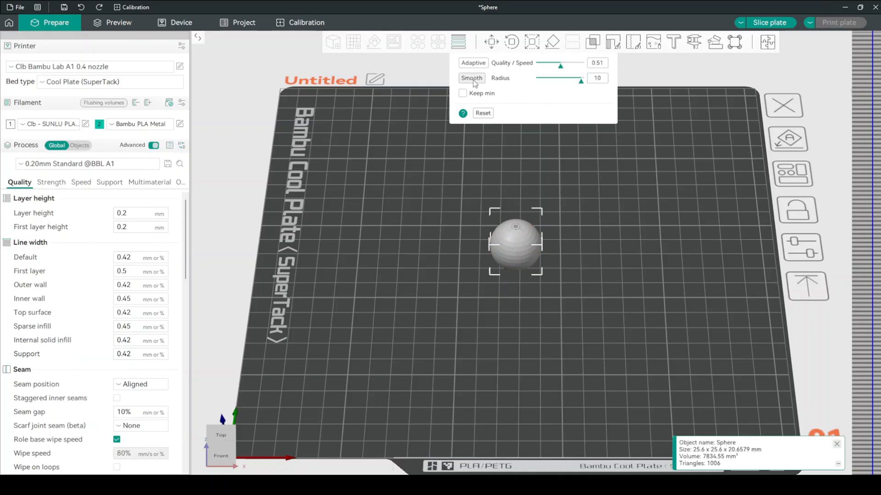
- Raise the quality/speed balance to about 0.67
{"action": "left_click_drag", "start_coordinate": [559, 66], "coordinate": [567, 66]}
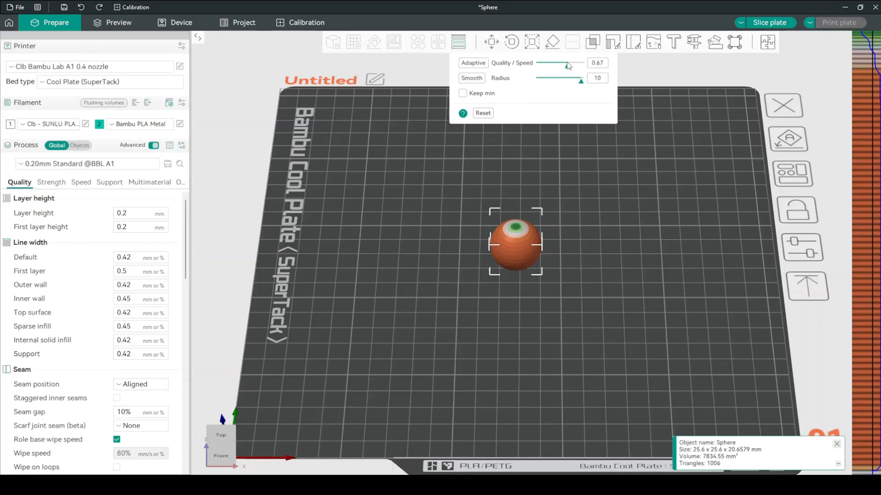
{"action": "left_click_drag", "start_coordinate": [566, 63], "coordinate": [561, 63]}
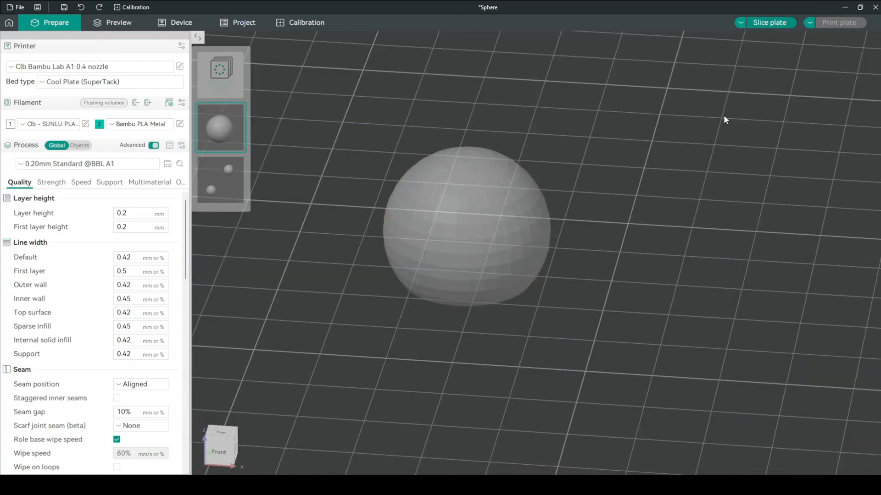
- Slice the 0.67 quality/speed sphere, review line types and 17m20s time, return to preparation
{"action": "left_click", "coordinate": [766, 22]}
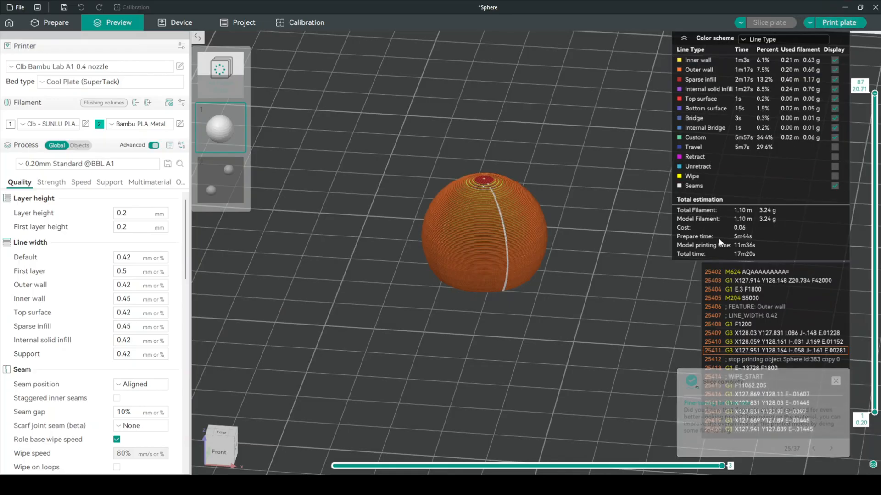
{"action": "left_click", "coordinate": [835, 380]}
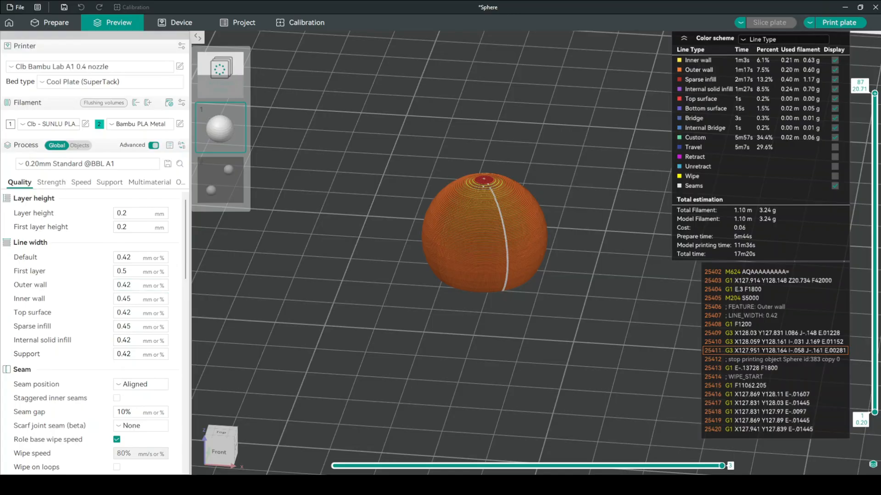
{"action": "left_click", "coordinate": [55, 22]}
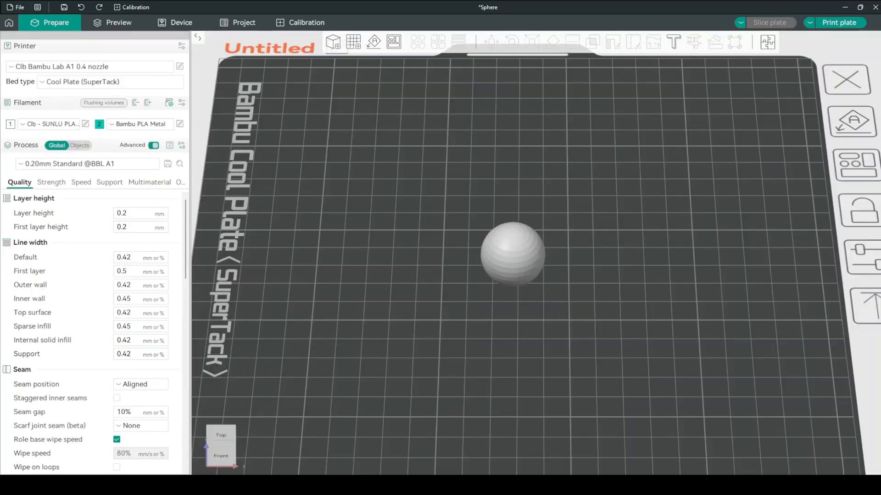
- Turn on Keep min in the sphere's variable layer height settings
{"action": "left_click", "coordinate": [503, 254]}
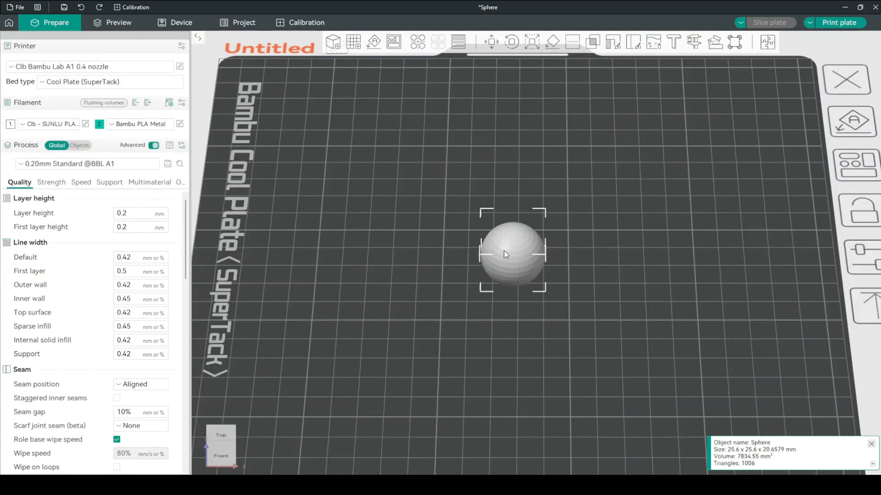
{"action": "left_click", "coordinate": [458, 41]}
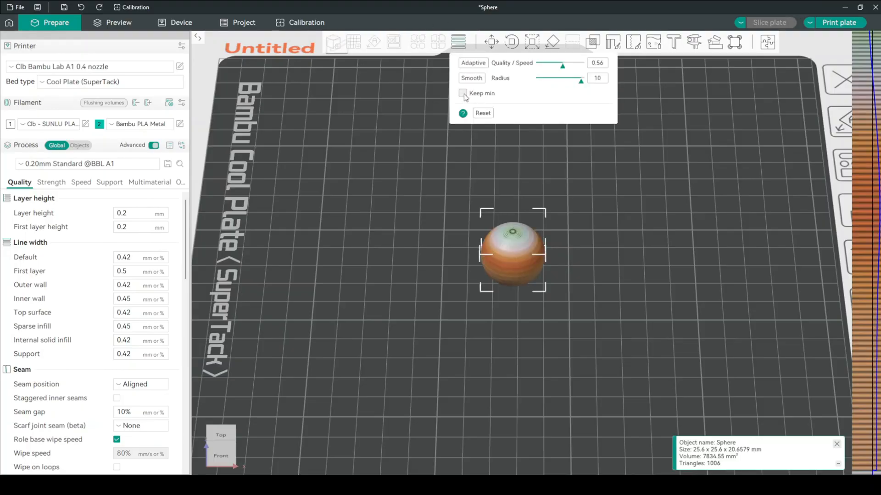
{"action": "left_click", "coordinate": [462, 93]}
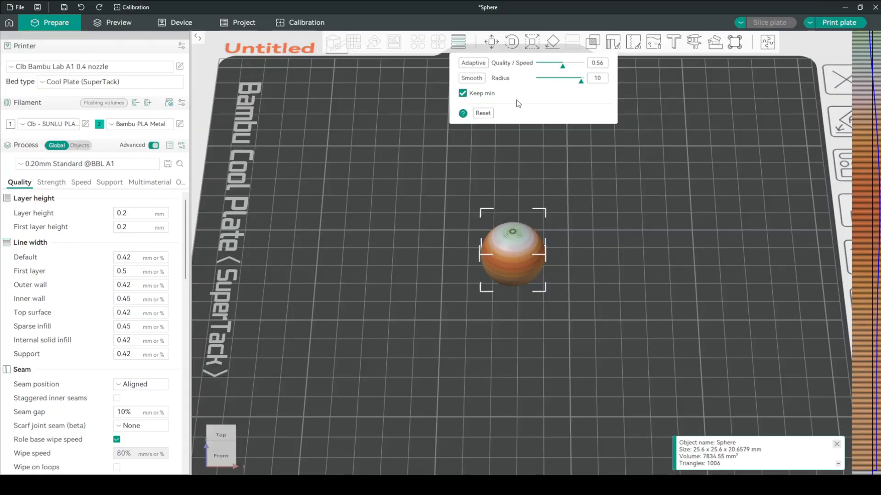
{"action": "mouse_move", "coordinate": [514, 80]}
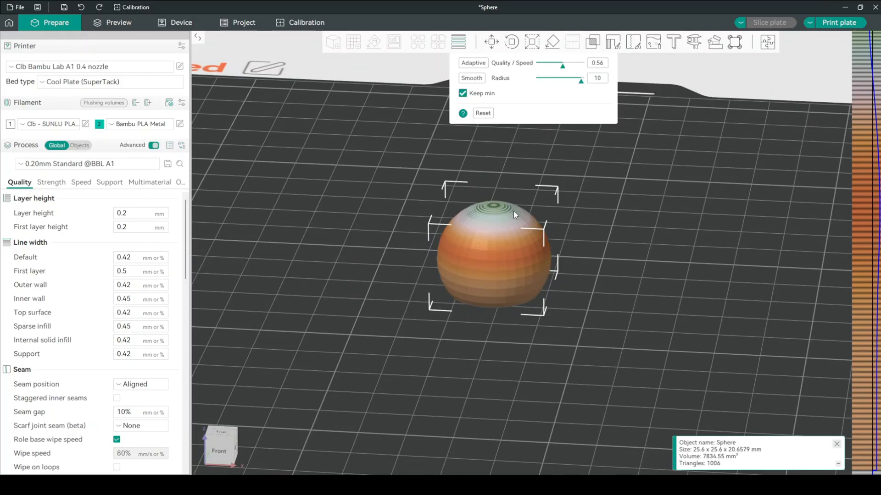
{"action": "mouse_move", "coordinate": [506, 162]}
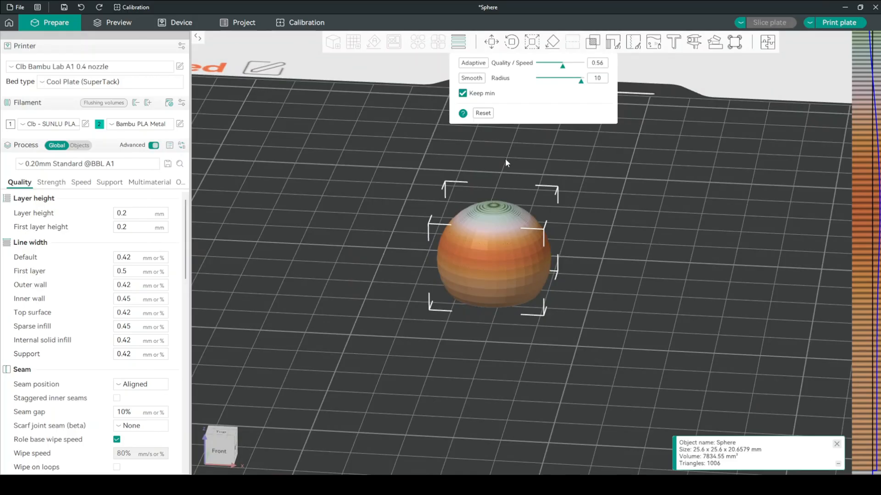